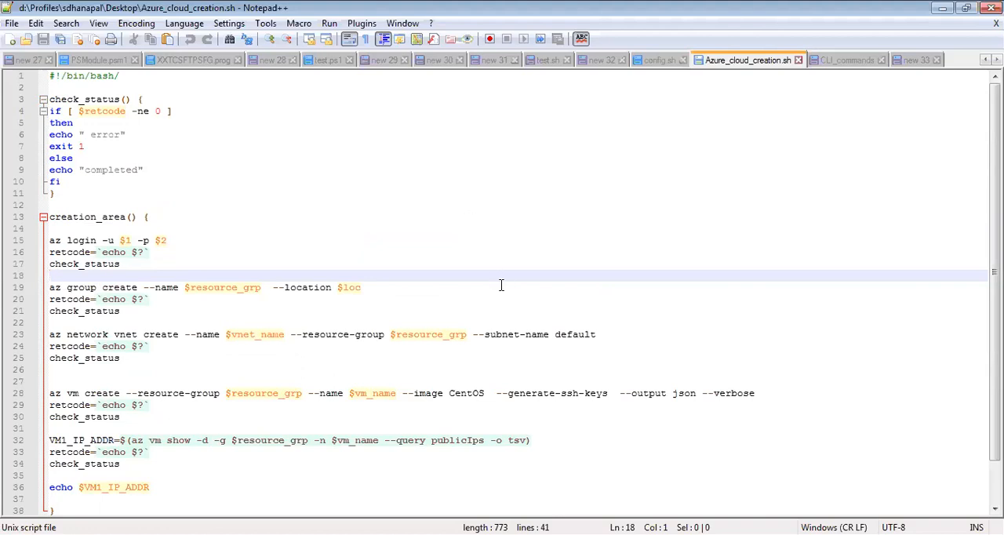
pyautogui.moveTo(509, 278)
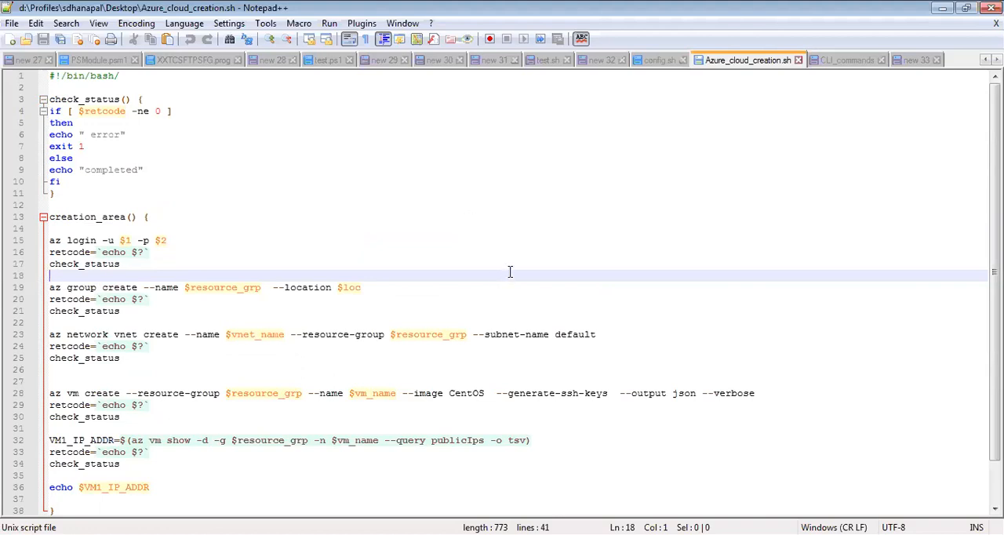
pyautogui.moveTo(508, 270)
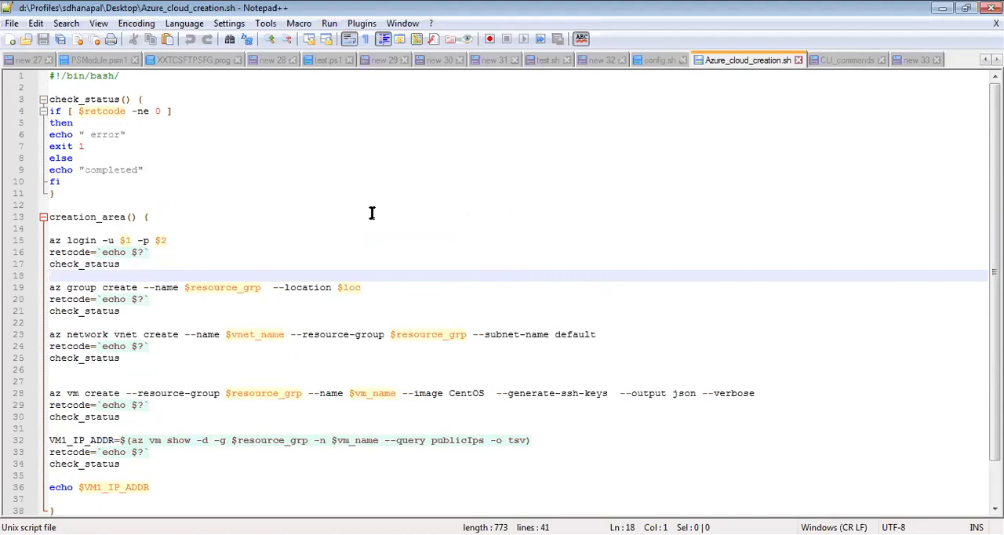
# Walk through the creation_area function, highlighting every use of retcode in the status checks.
pyautogui.click(49, 275)
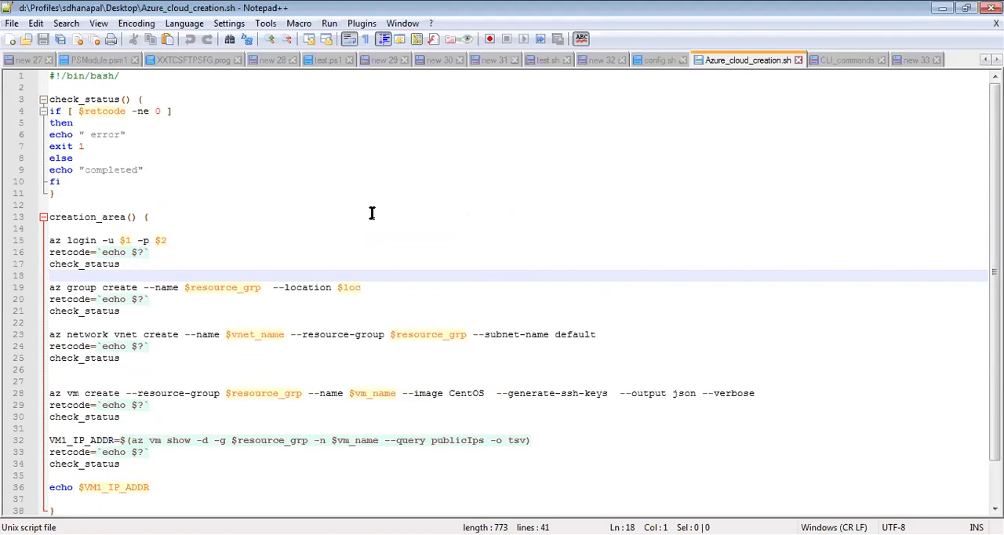
pyautogui.moveTo(361, 214)
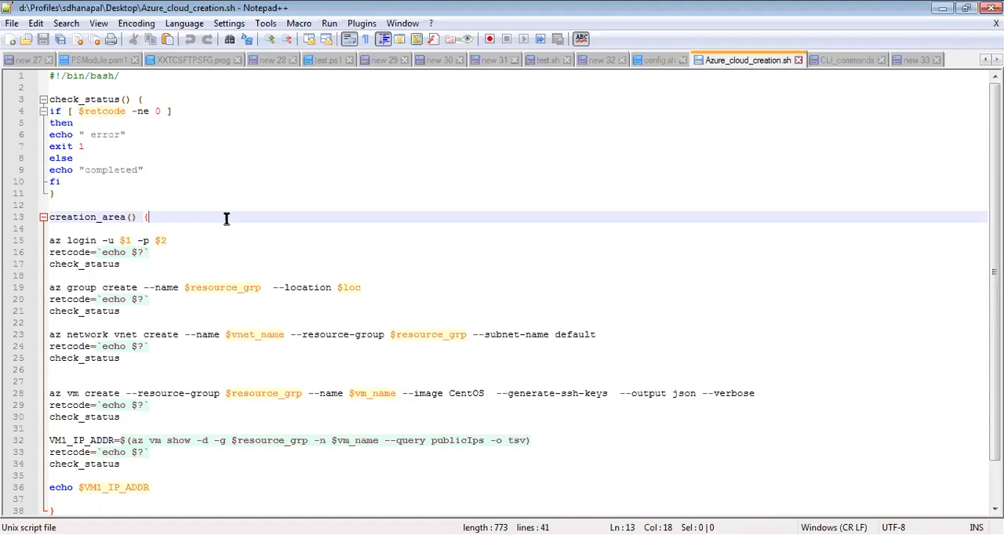
pyautogui.click(53, 193)
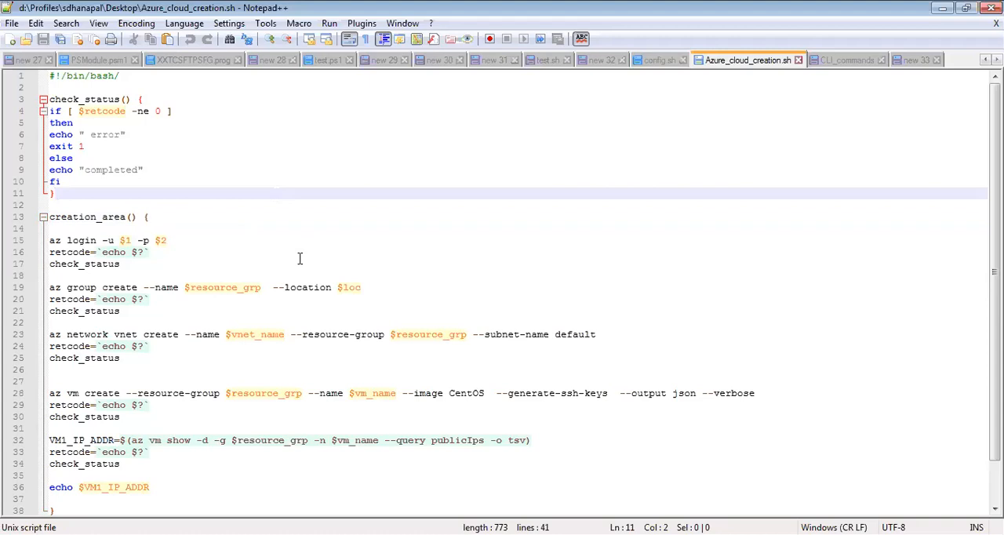
pyautogui.click(55, 194)
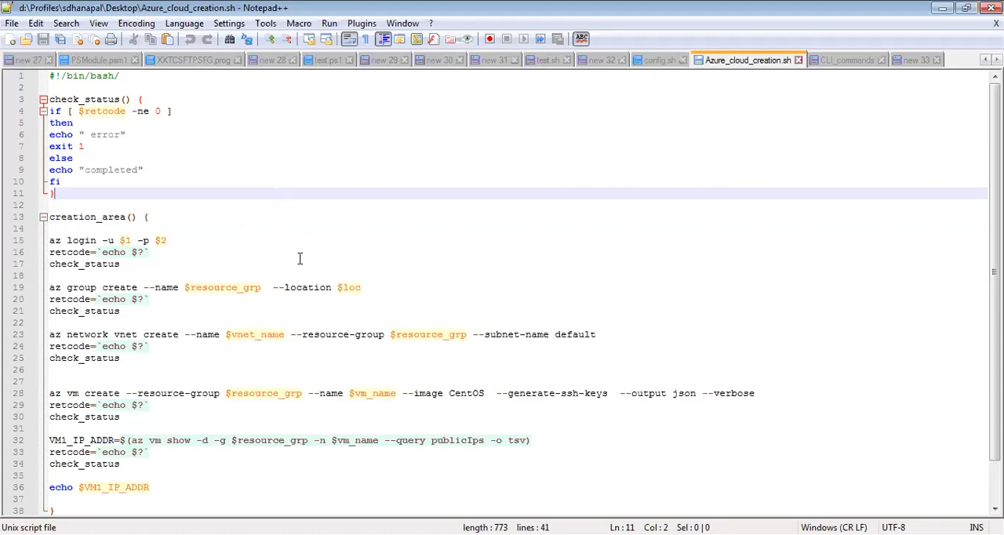
pyautogui.moveTo(471, 354)
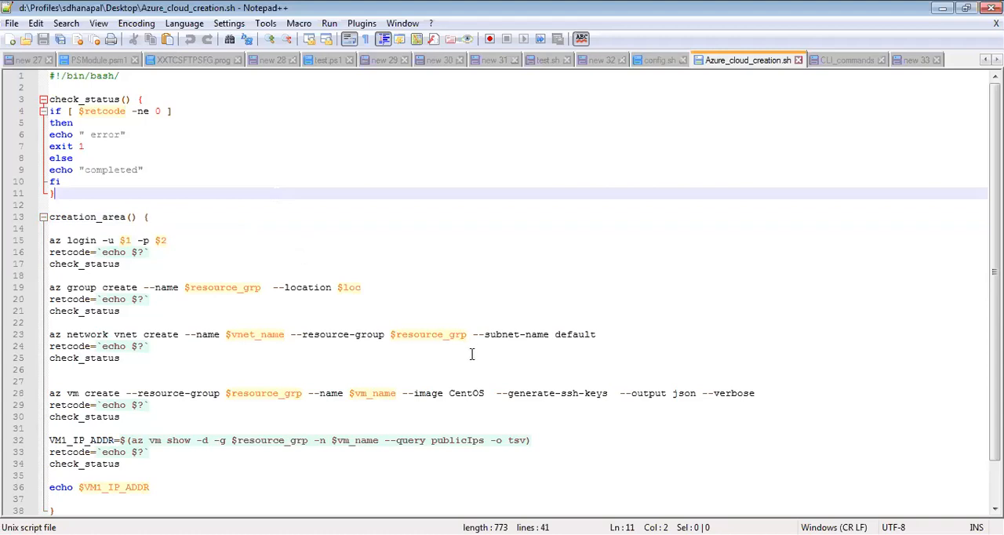
pyautogui.click(270, 263)
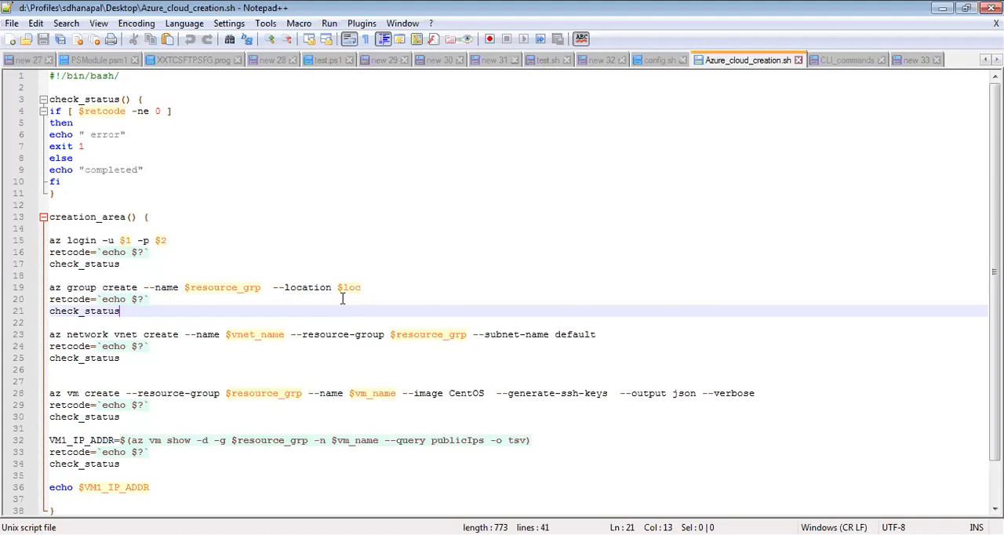
pyautogui.doubleClick(222, 287)
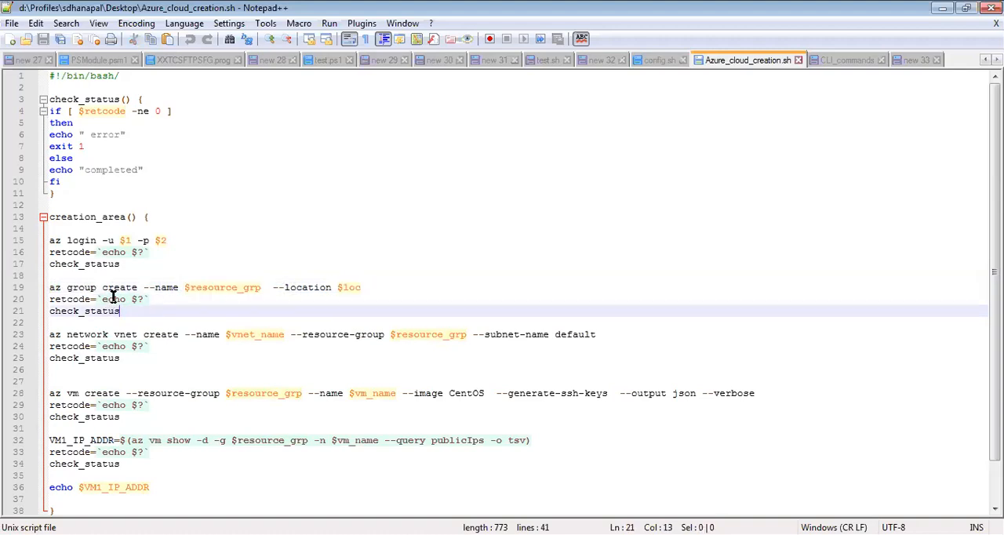
pyautogui.doubleClick(222, 287)
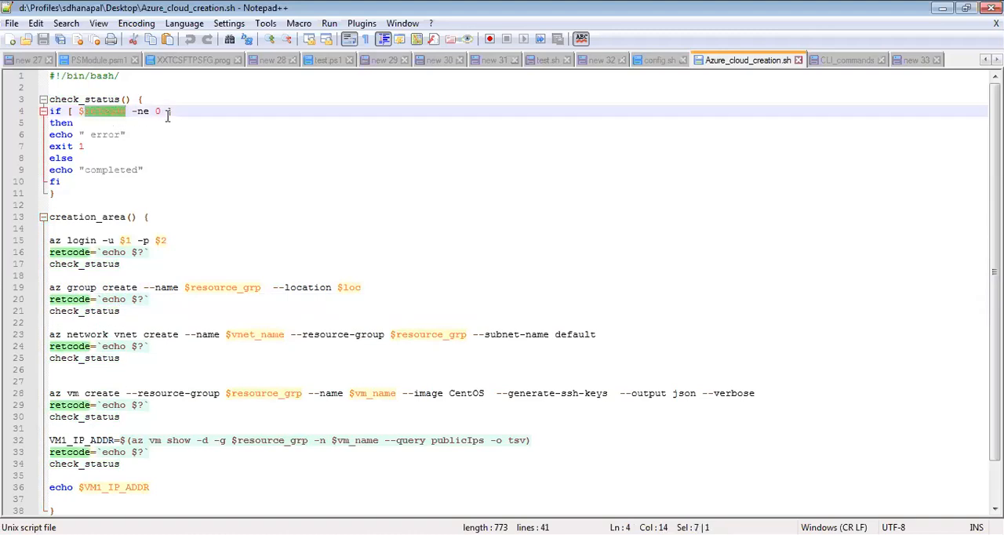
pyautogui.moveTo(110, 110)
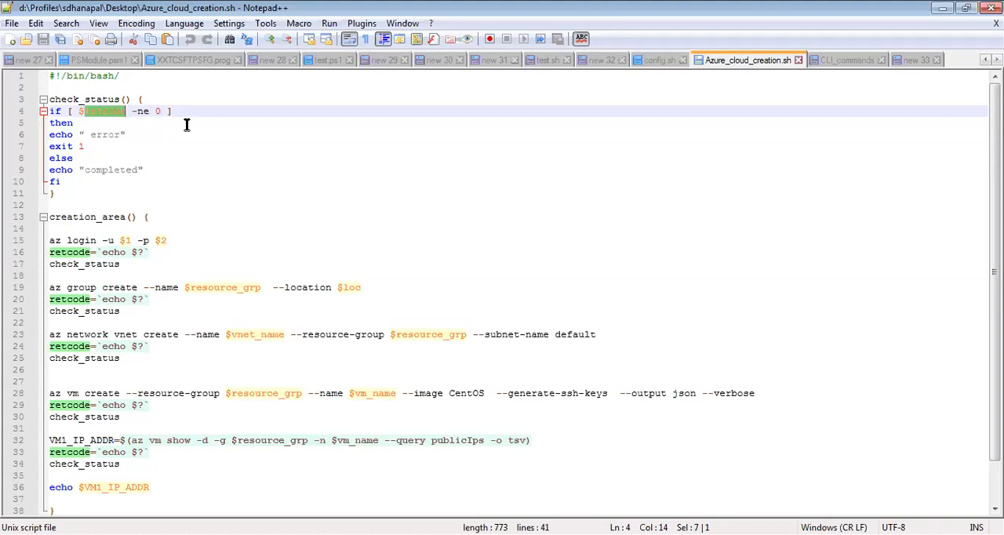
pyautogui.moveTo(116, 183)
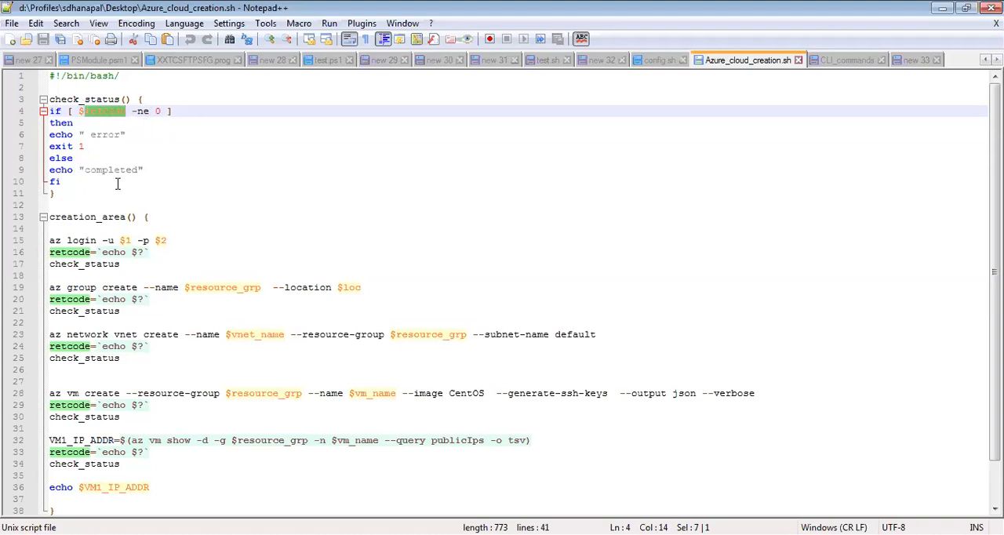
# Point out vnet_name and every VM1_IP_ADDR use and their status checks, then show config.sh.
pyautogui.doubleClick(110, 170)
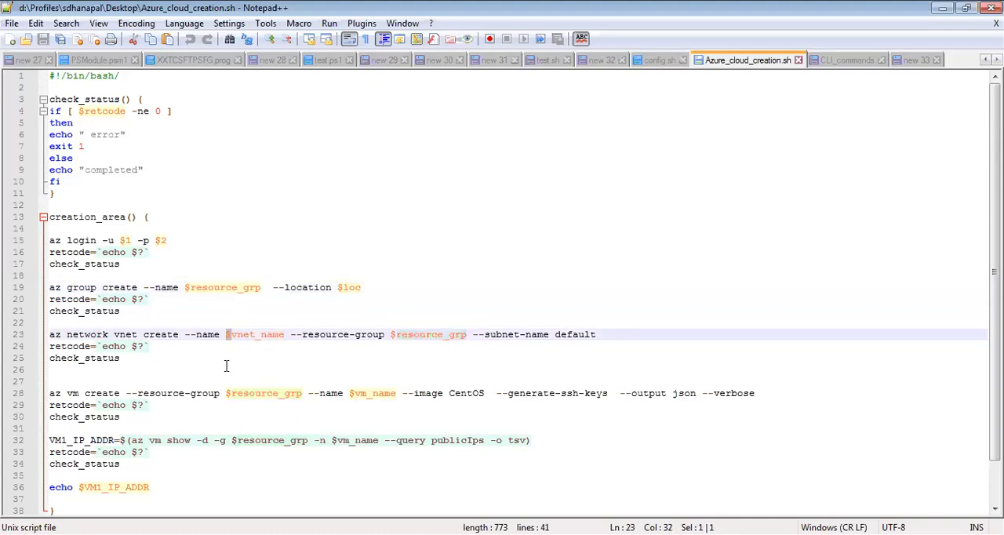
pyautogui.doubleClick(62, 122)
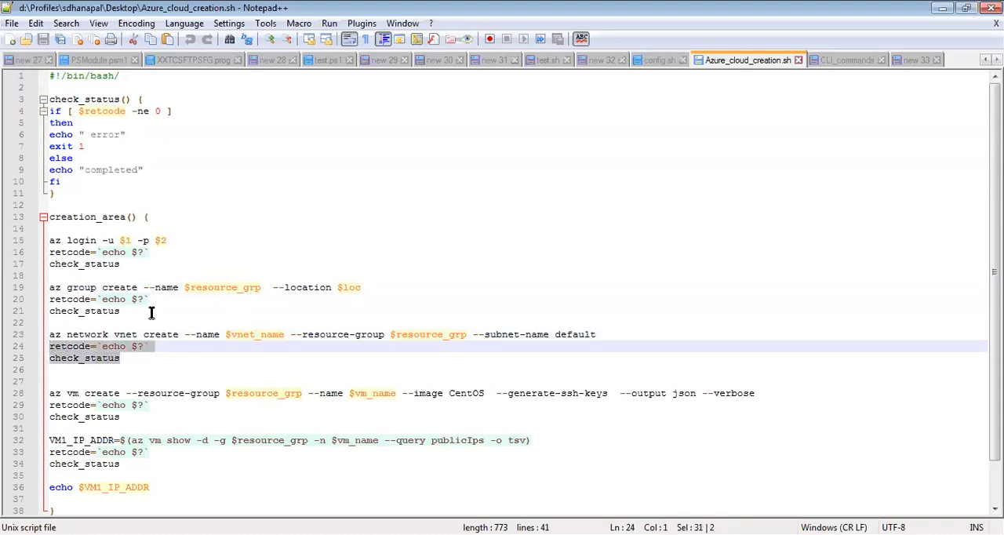
pyautogui.scroll(-3)
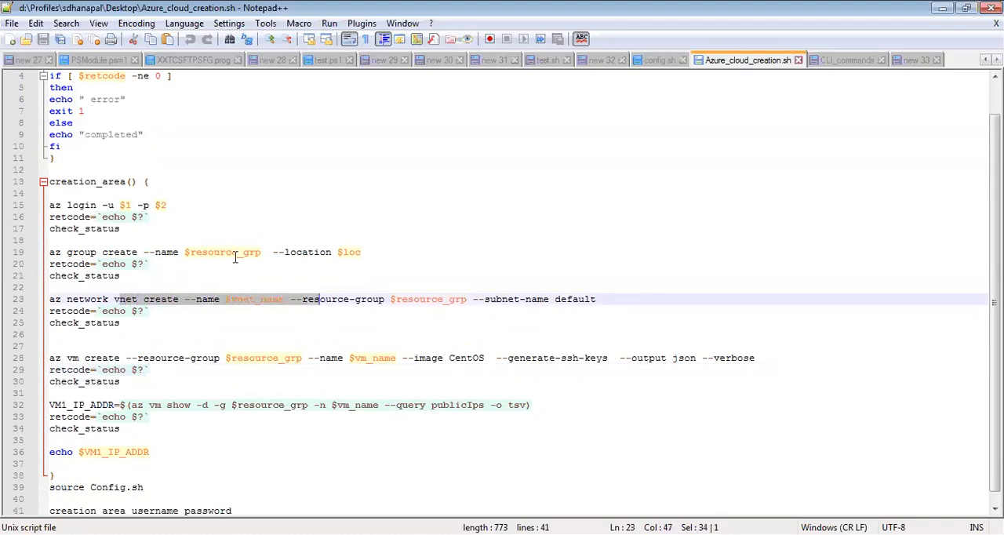
pyautogui.click(247, 298)
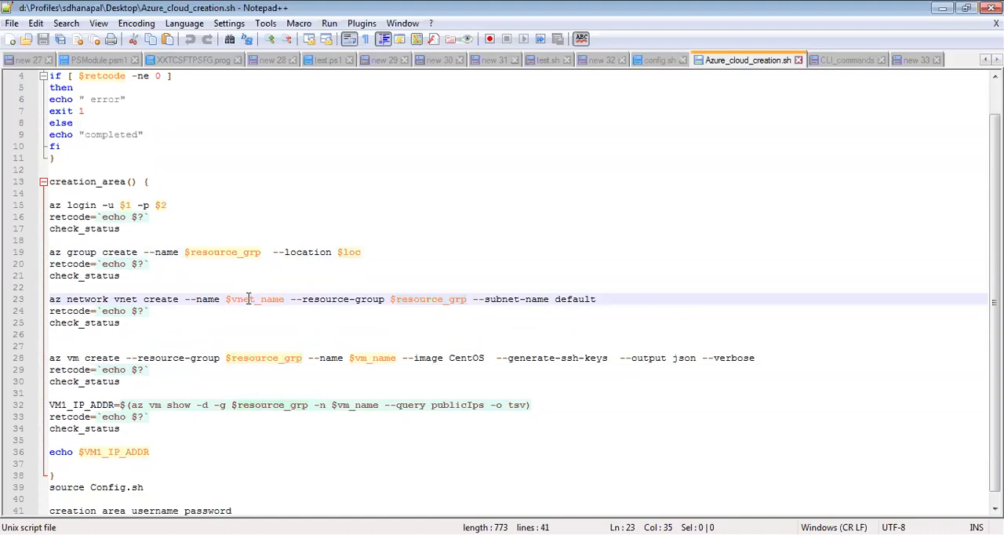
pyautogui.doubleClick(255, 298)
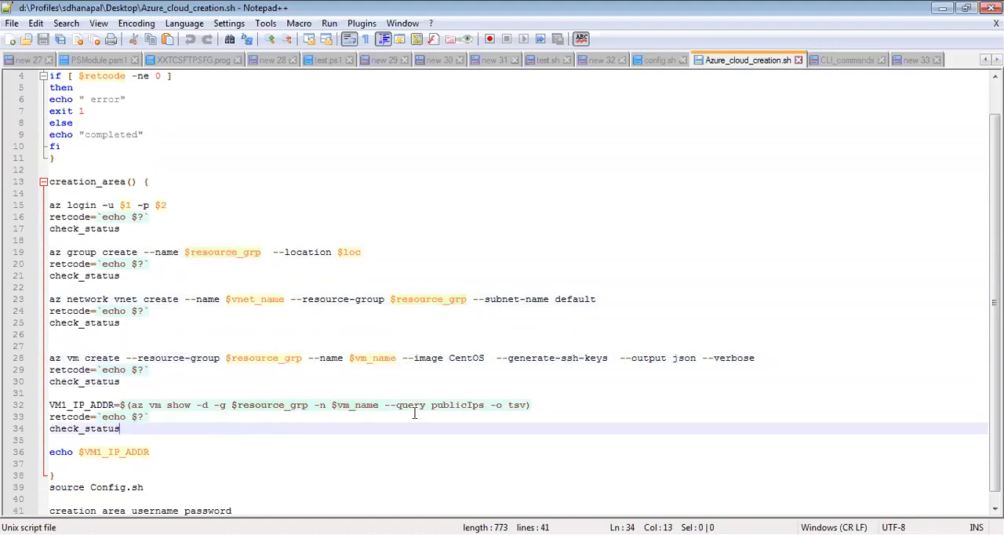
pyautogui.doubleClick(457, 405)
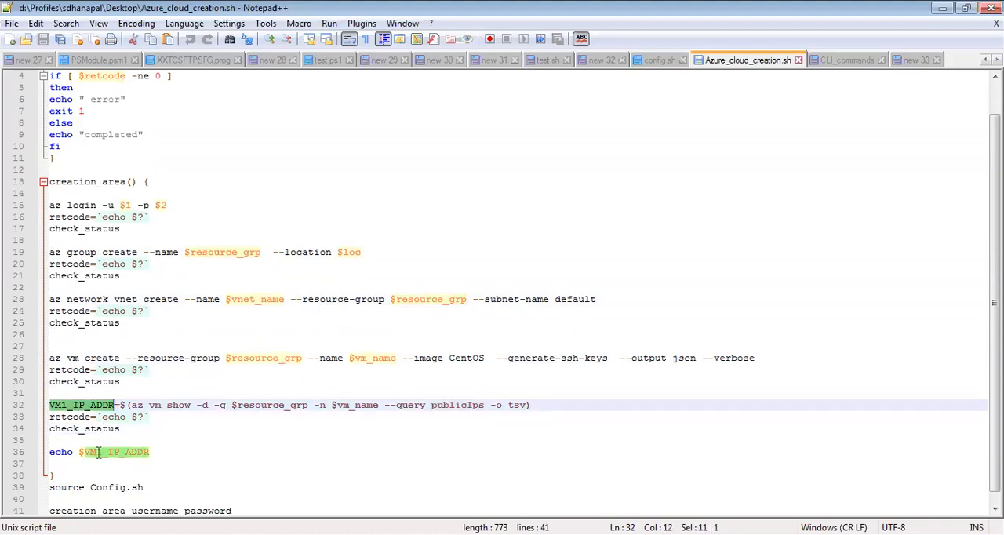
pyautogui.doubleClick(113, 452)
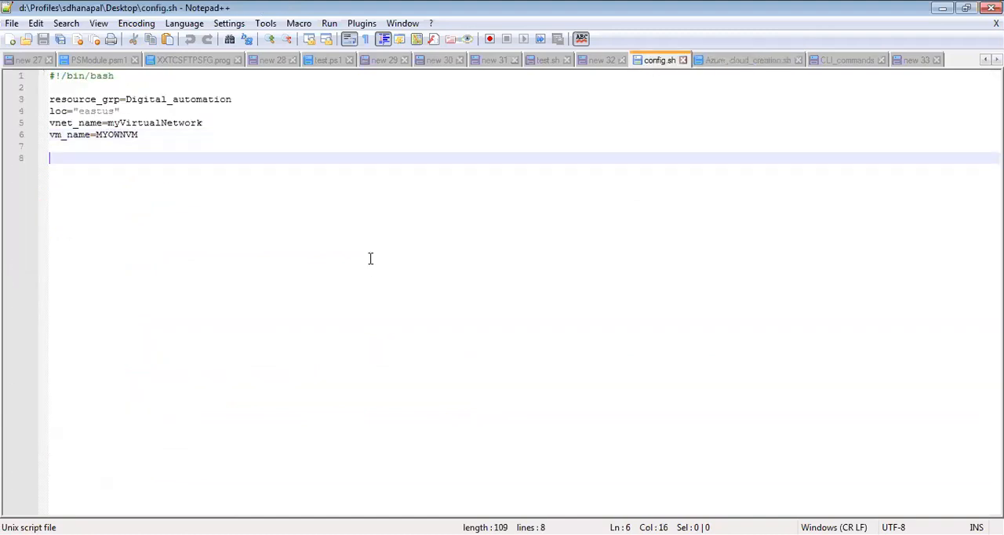
# Highlight the config values Digital_automation and myVirtualNetwork, then go back to Azure_cloud_creation.sh.
pyautogui.doubleClick(177, 99)
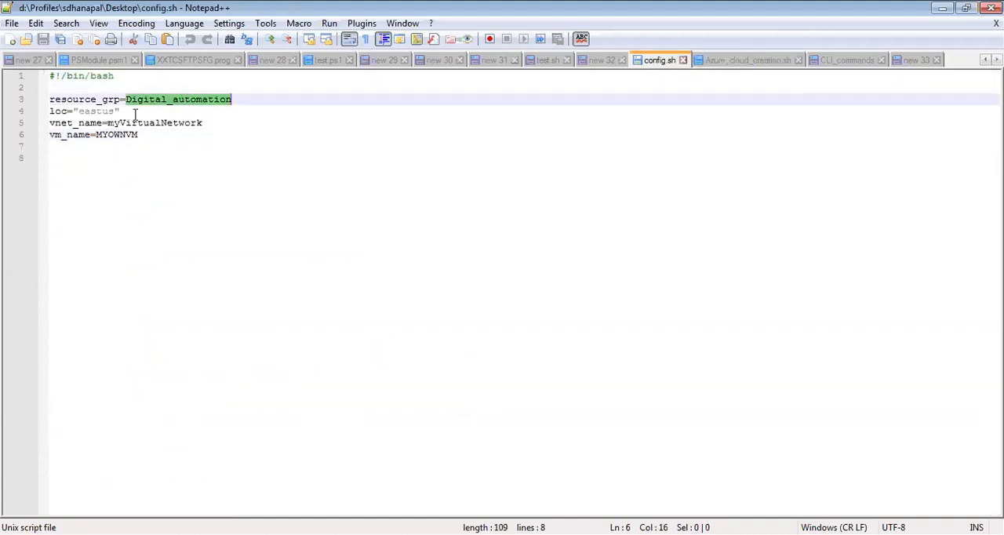
pyautogui.doubleClick(94, 110)
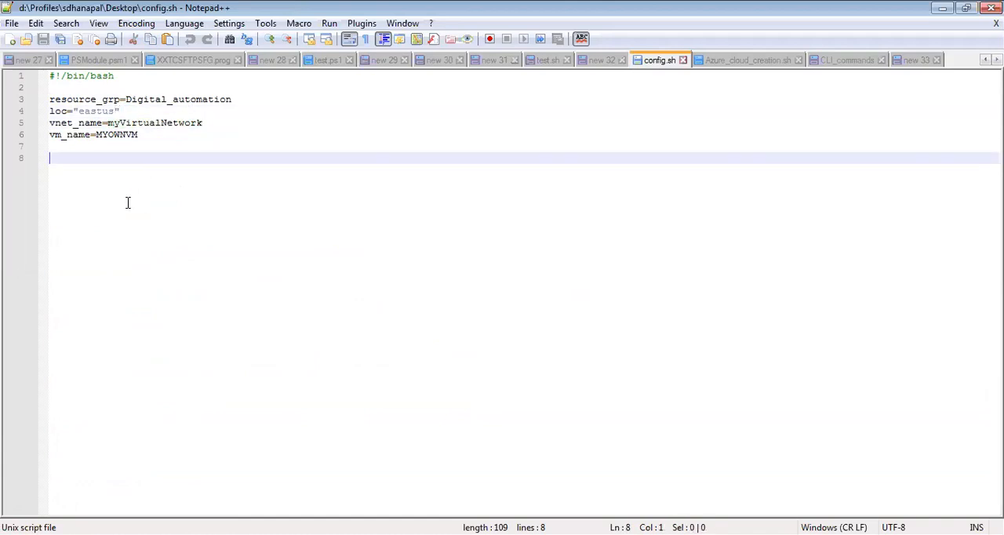
pyautogui.doubleClick(154, 123)
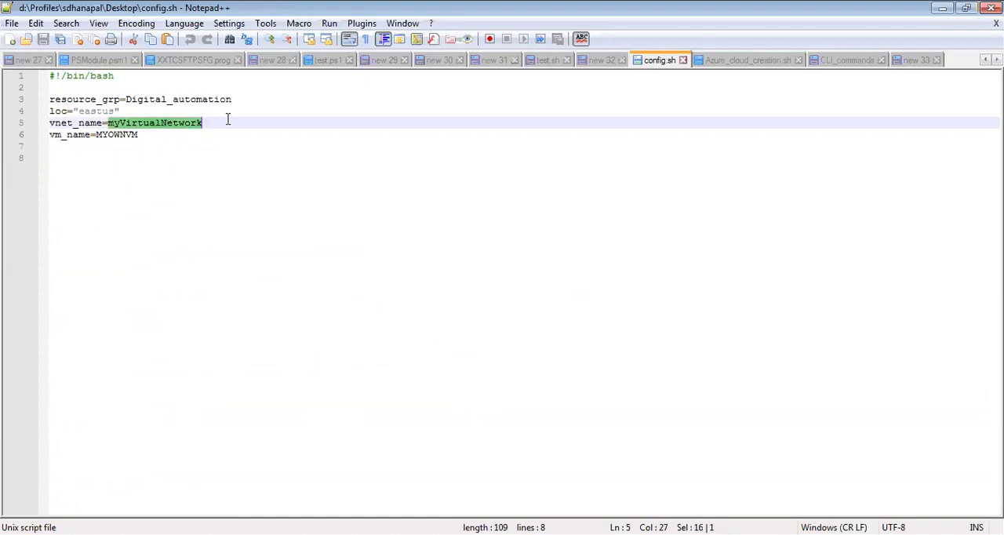
pyautogui.moveTo(584, 98)
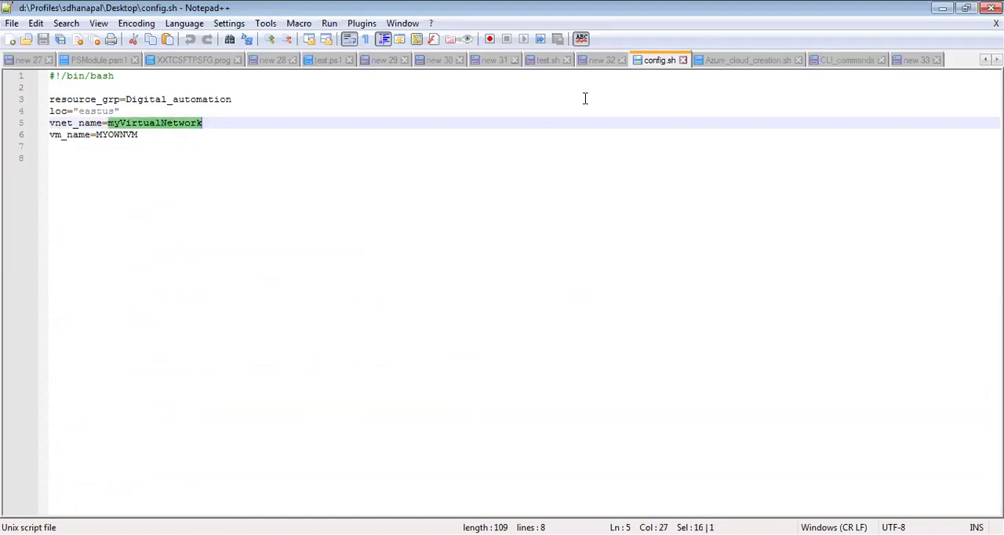
pyautogui.moveTo(673, 270)
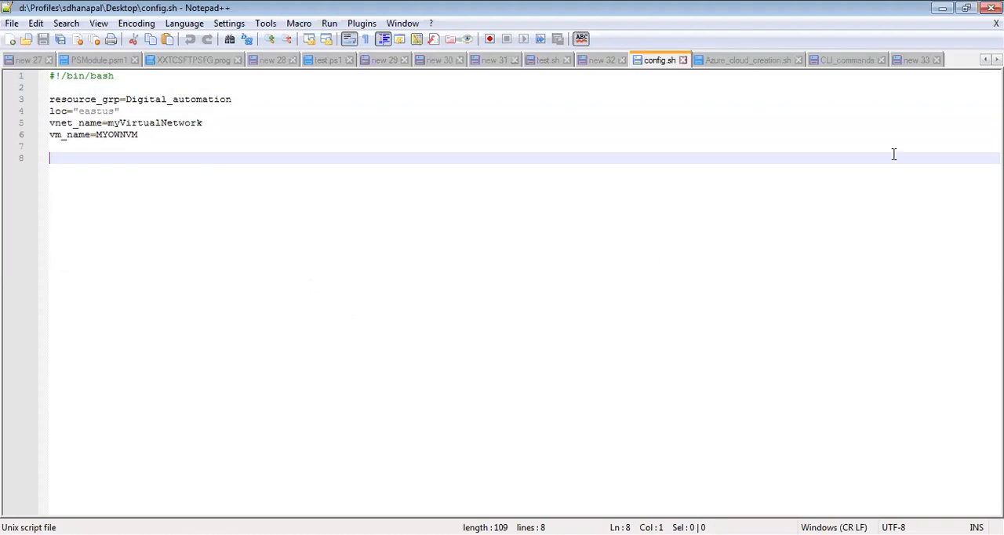
pyautogui.click(747, 60)
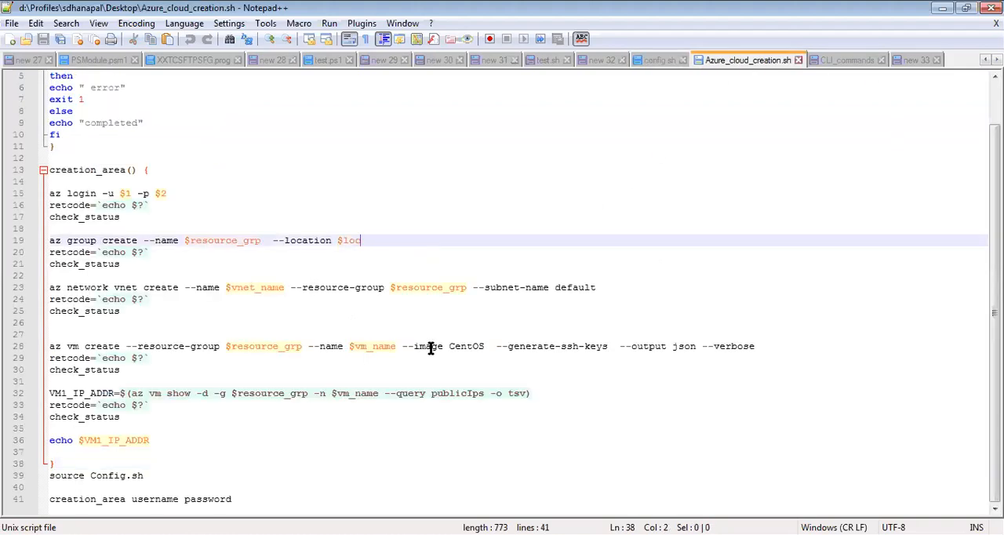